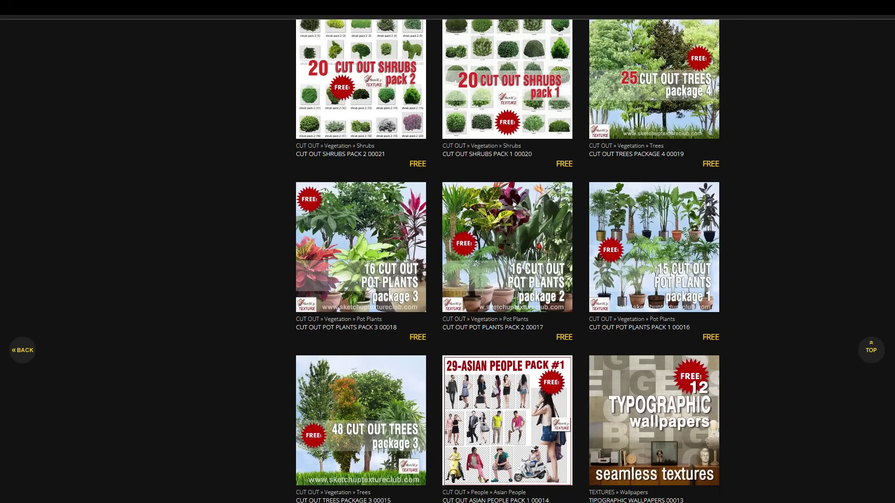
# Step: Scroll up through the free cut-out vegetation packs on SketchUp Texture Club
pyautogui.scroll(3)
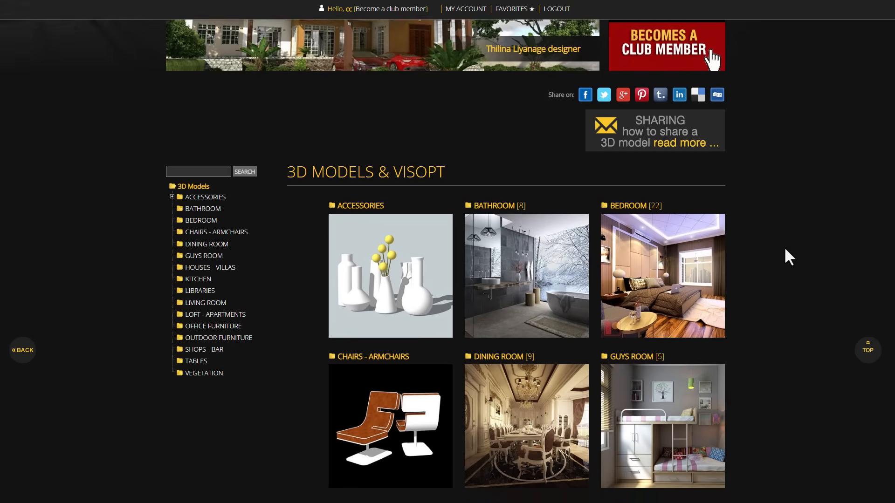
pyautogui.click(198, 279)
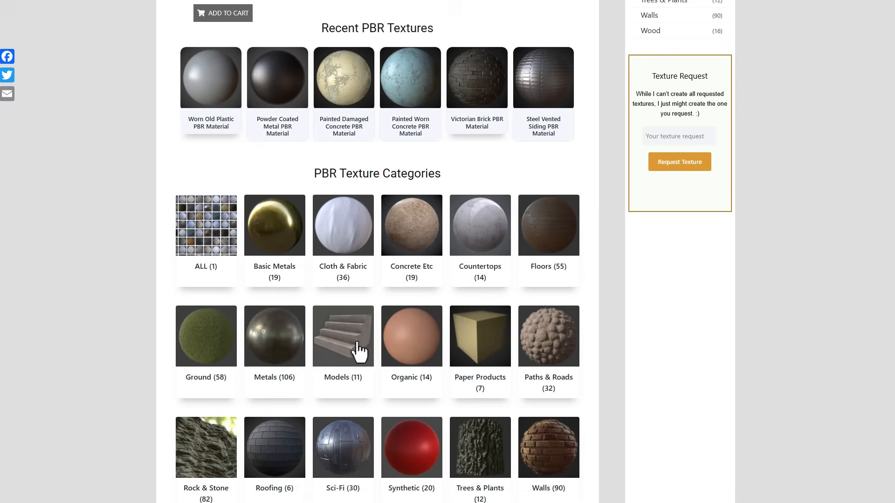
# Step: Scroll down Free PBR to the texture categories such as Metals, Models and Rock & Stone
pyautogui.scroll(-3)
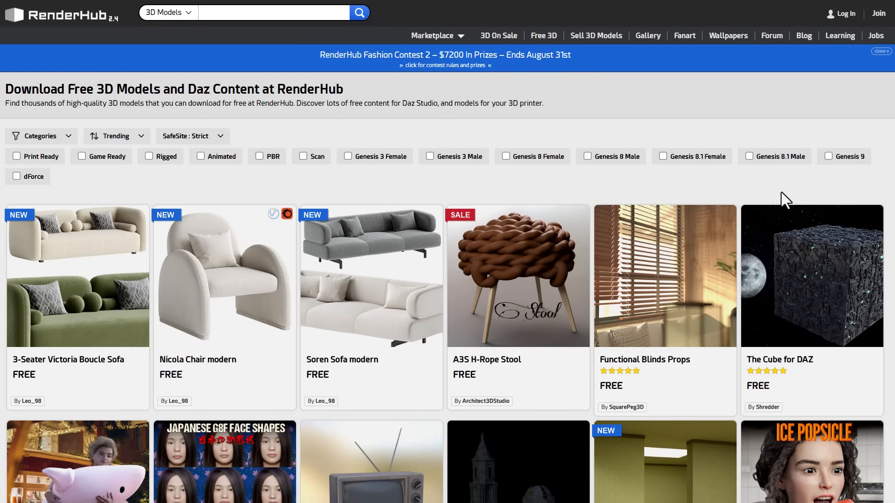
pyautogui.click(648, 35)
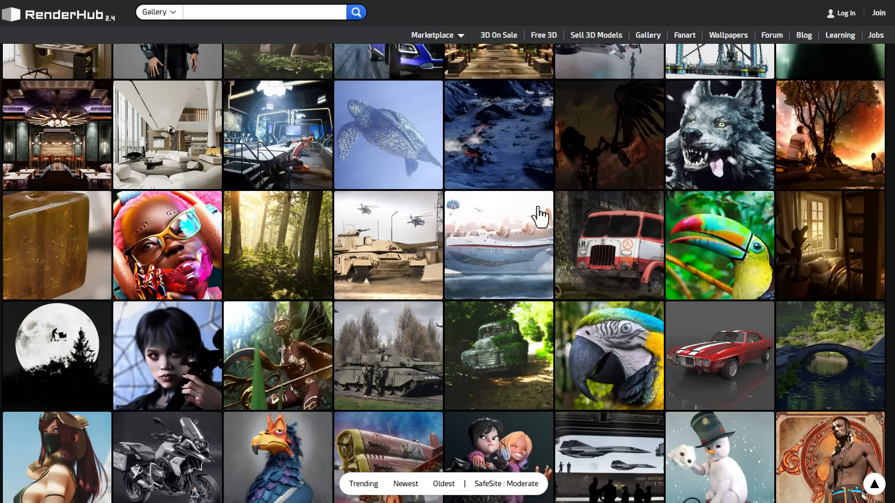